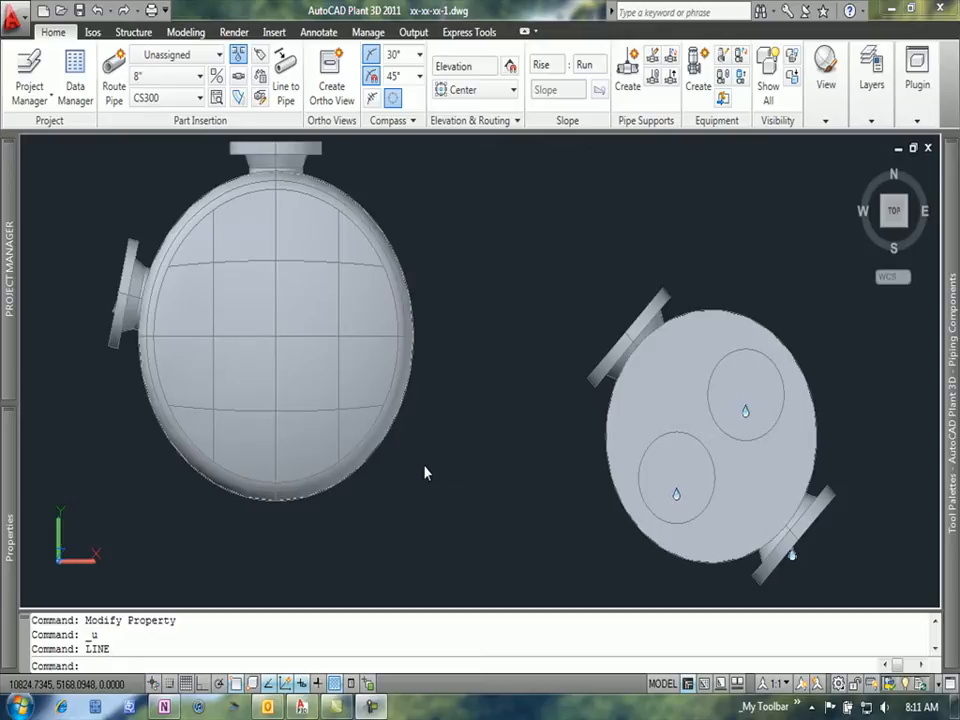
mouse_move(430, 474)
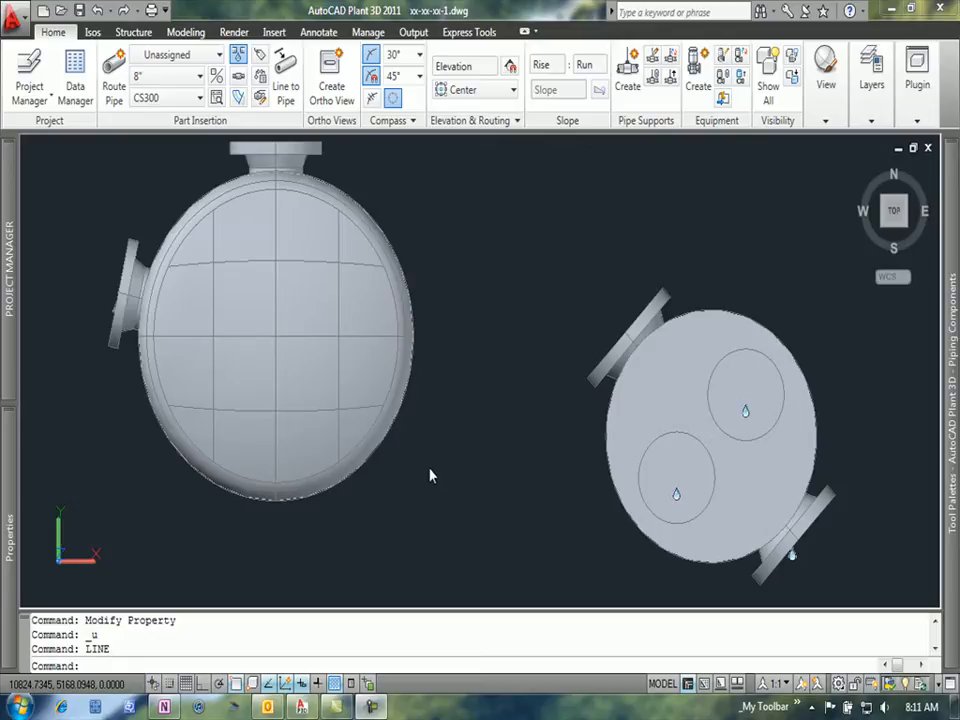
mouse_move(610, 332)
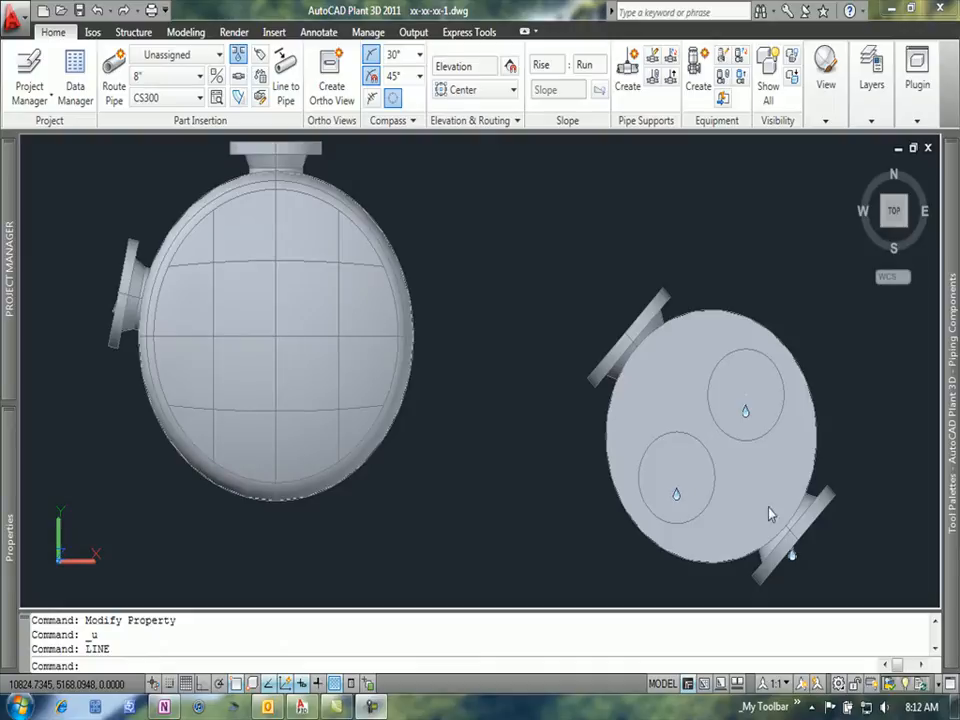
mouse_move(790, 544)
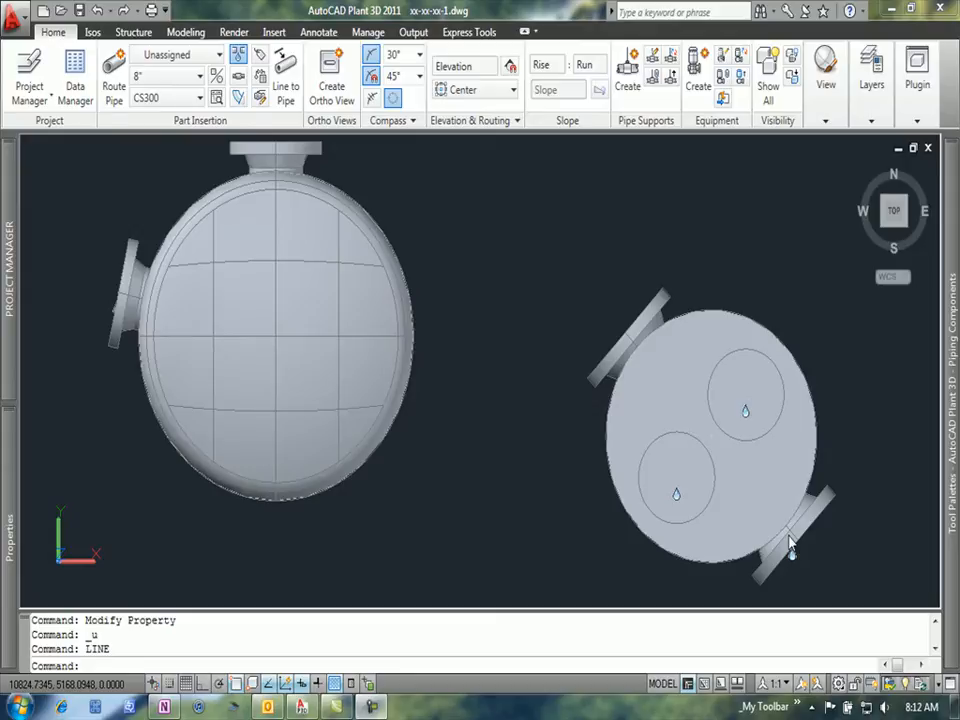
mouse_move(524, 500)
type("l")
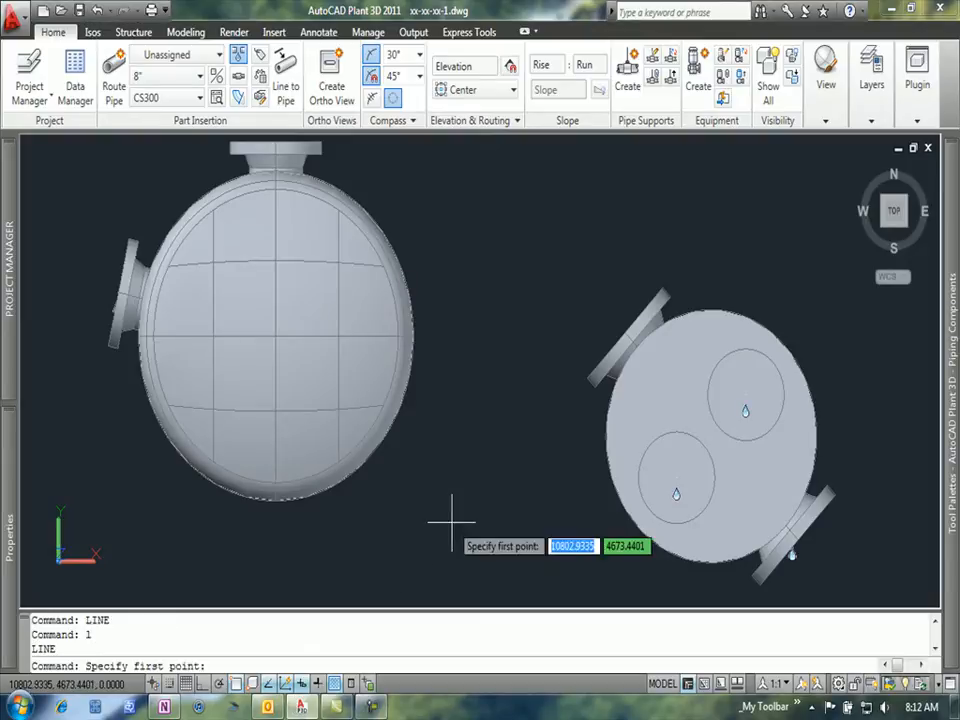
mouse_move(810, 250)
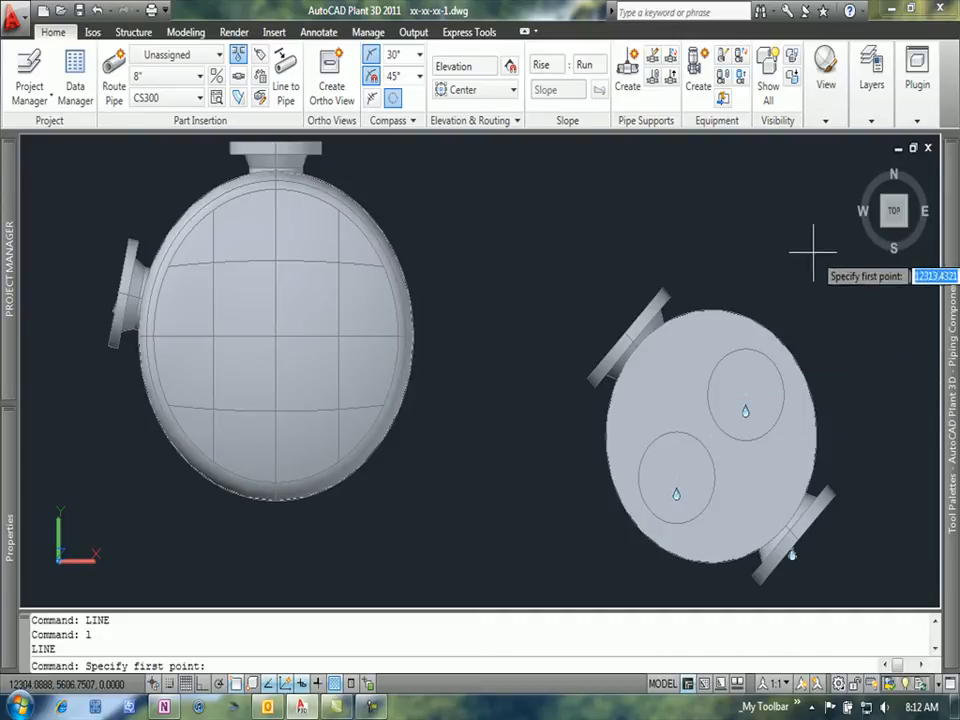
- Bring up the Center object snap to pick the left tank's centre for the line
right_click(812, 244)
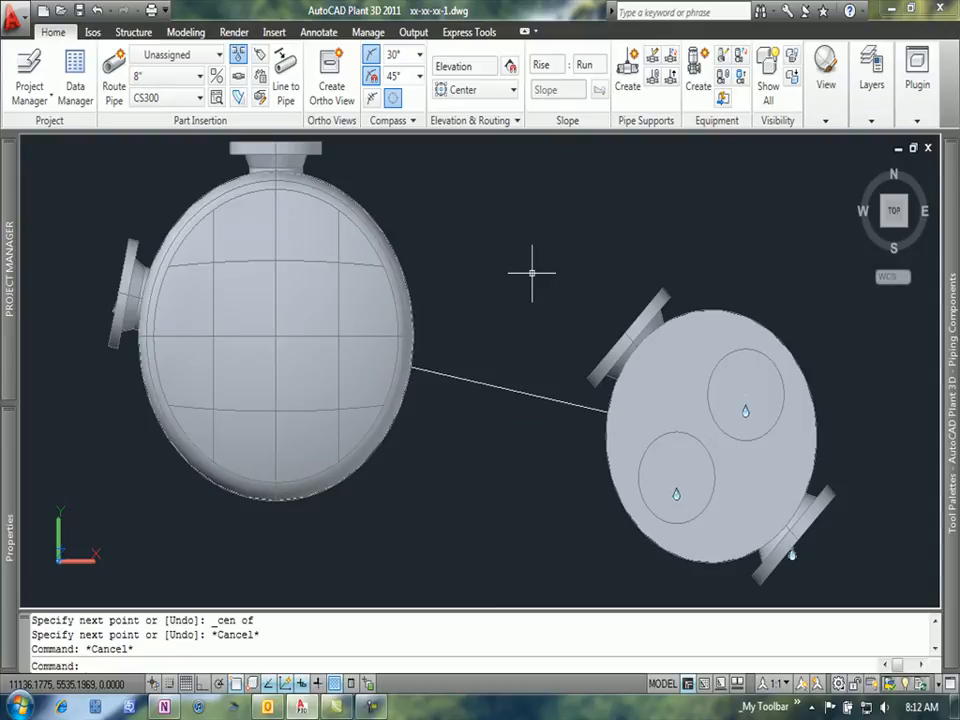
mouse_move(512, 512)
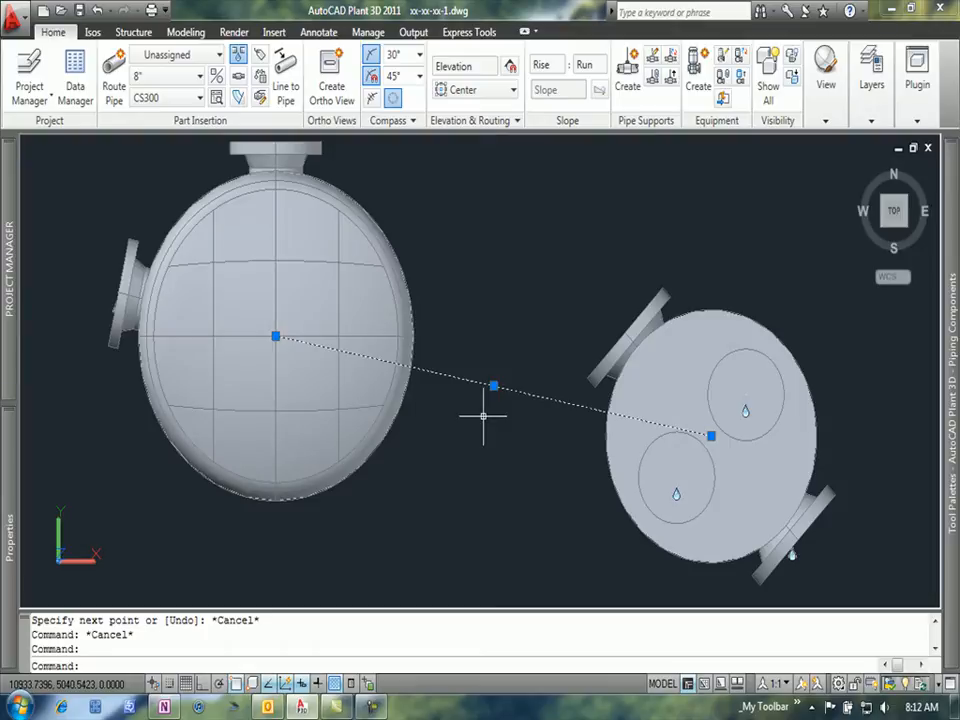
- Set the route line's Start Z and End Z to 1000 in Properties and close the palette
right_click(484, 416)
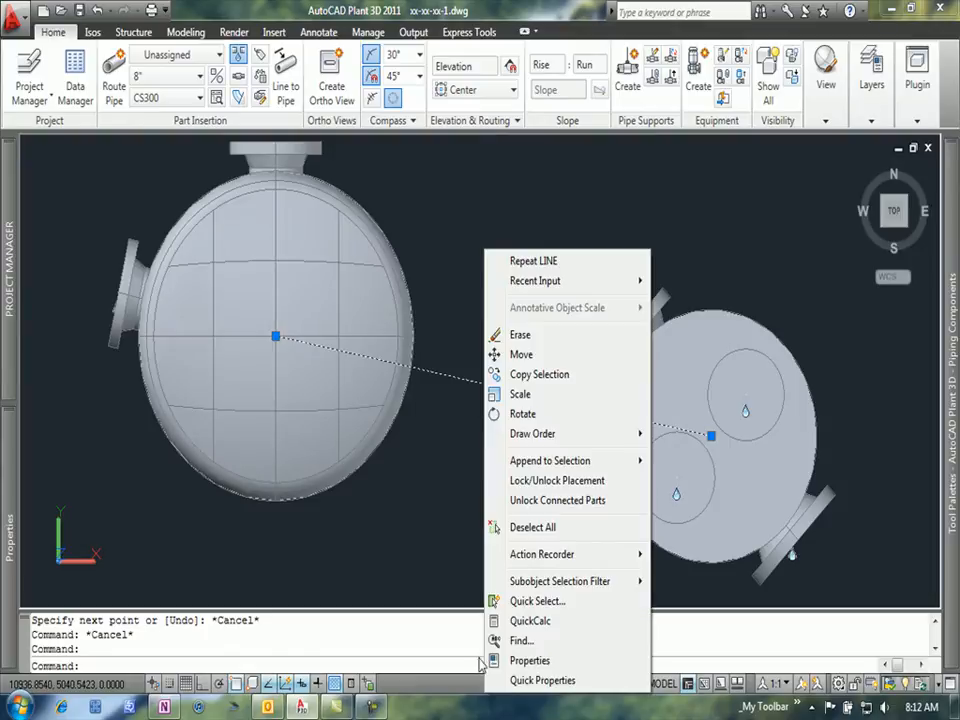
left_click(530, 660)
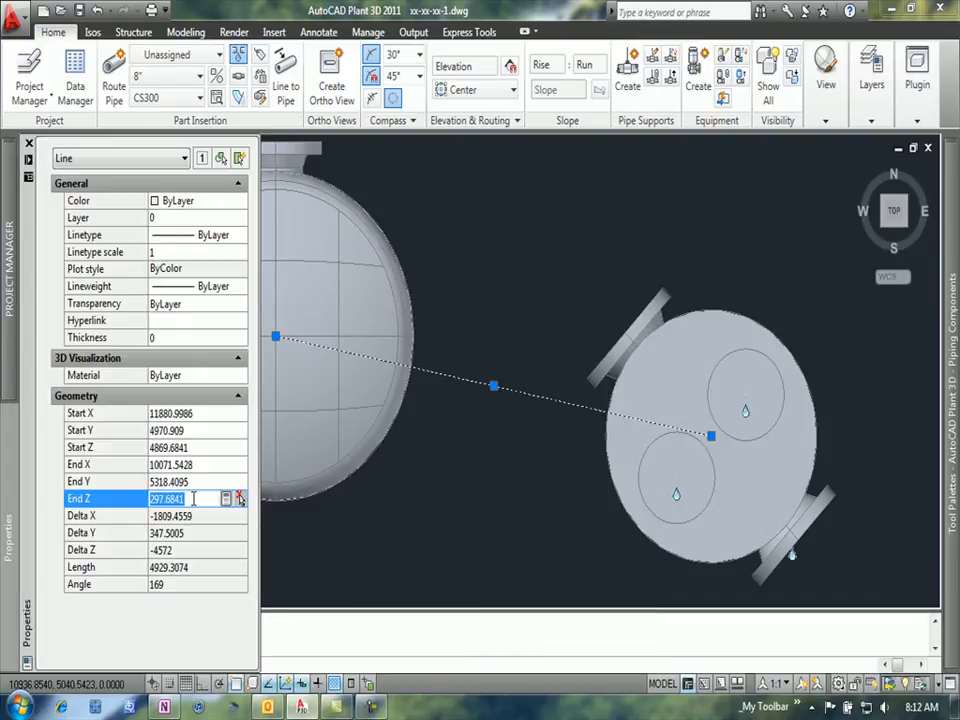
left_click(170, 448)
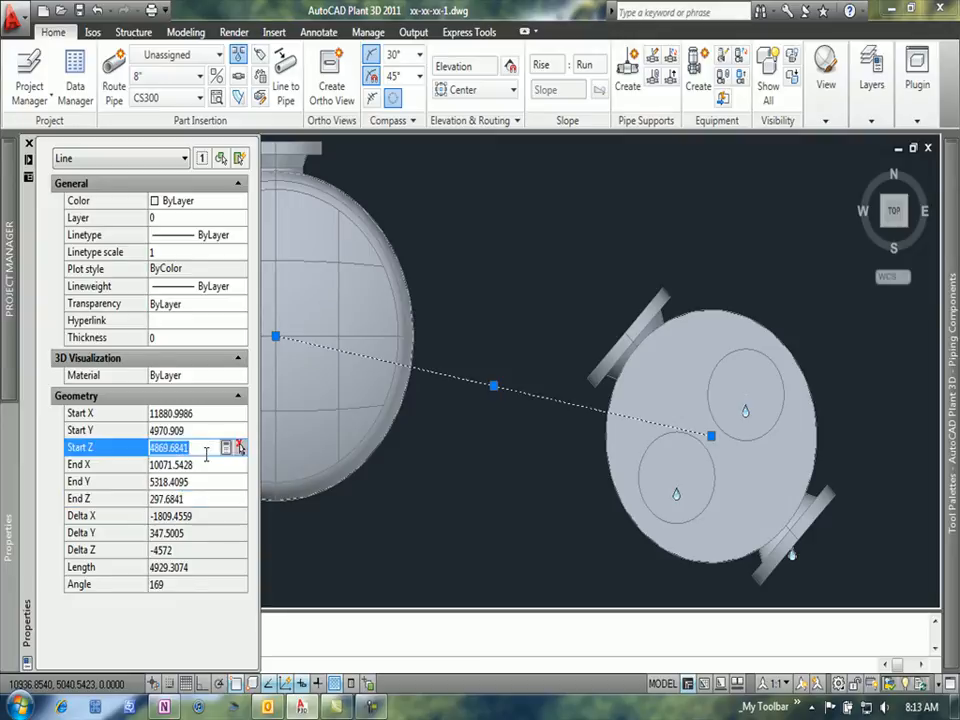
type("1000")
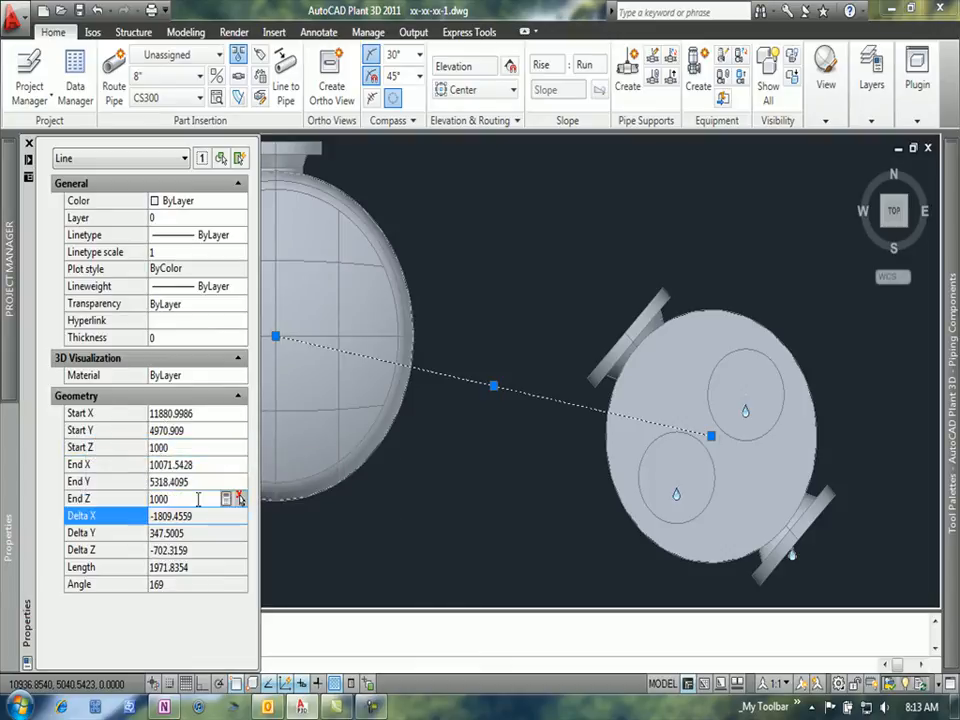
left_click(28, 144)
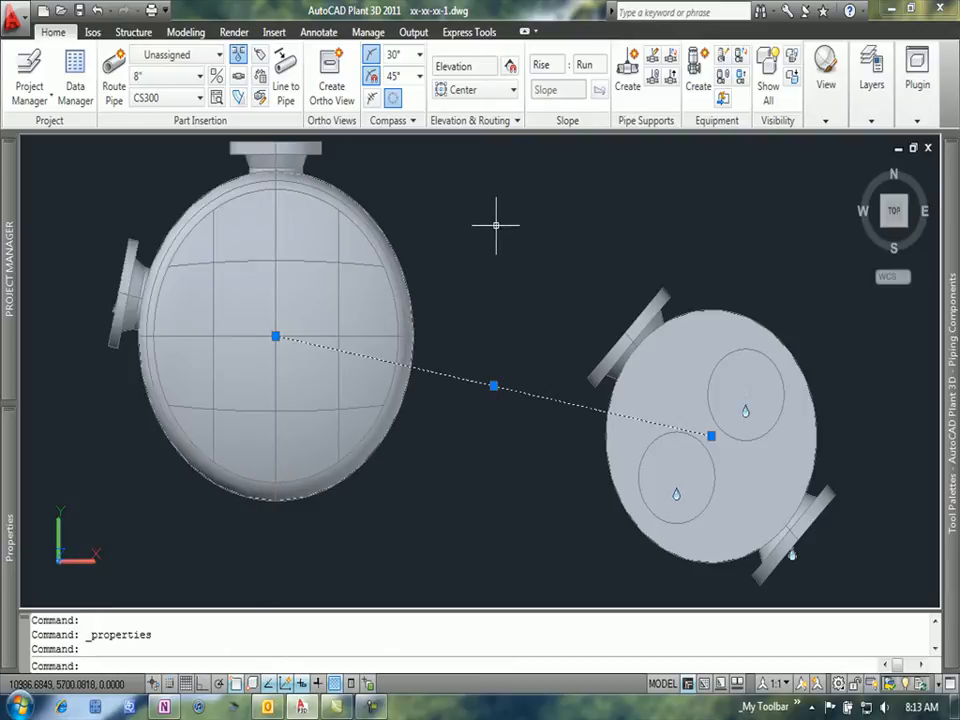
key("Escape")
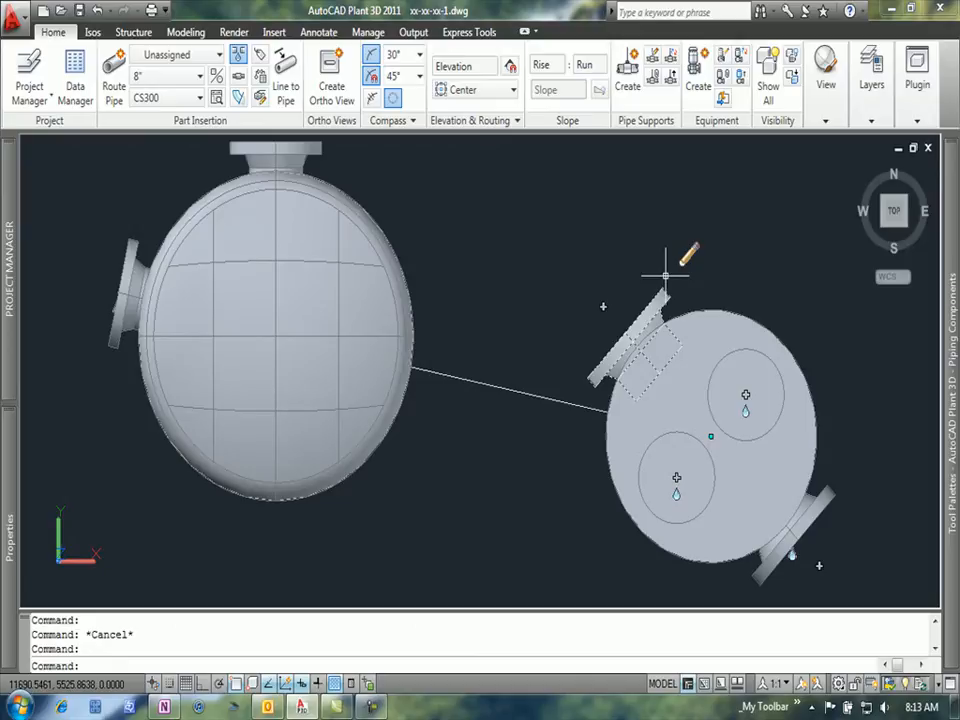
- Start Rotate on the right tank with its centre snapped as the base point
right_click(744, 396)
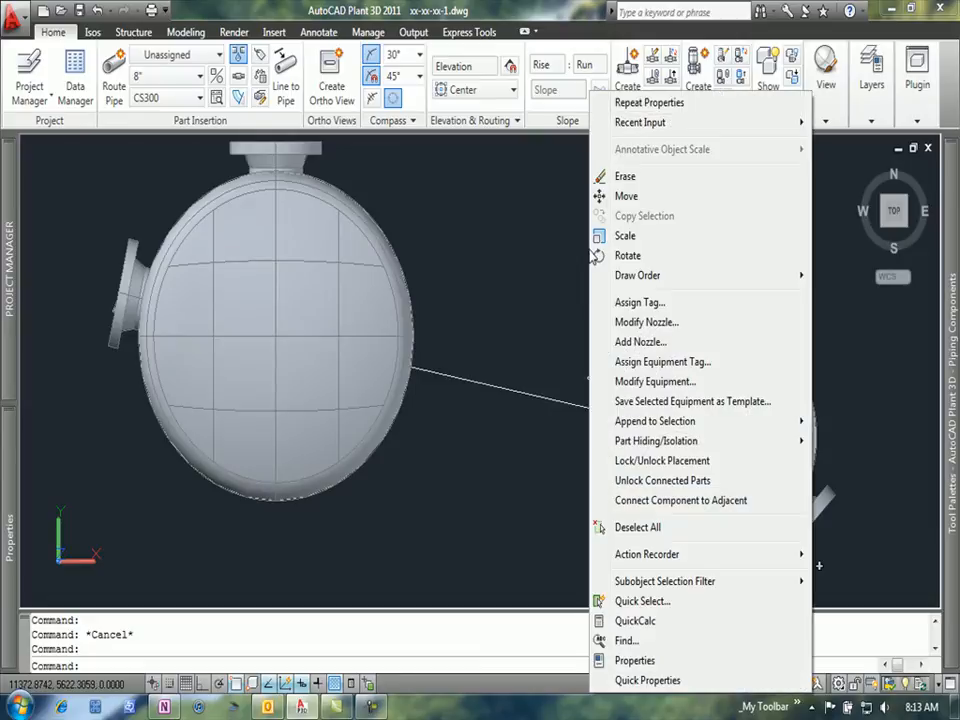
mouse_move(628, 256)
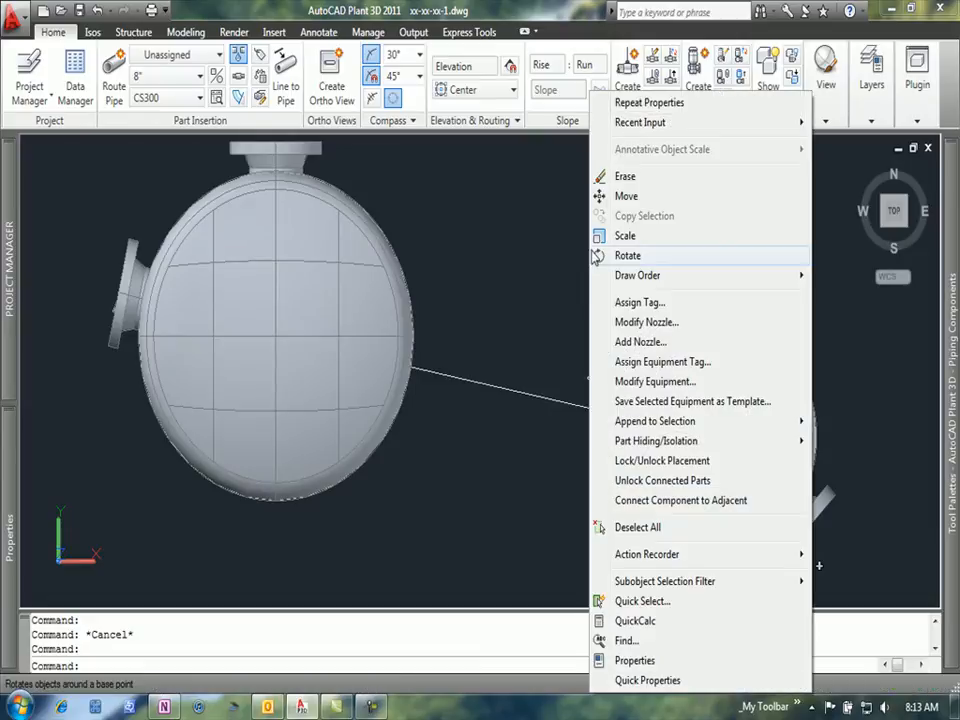
left_click(628, 256)
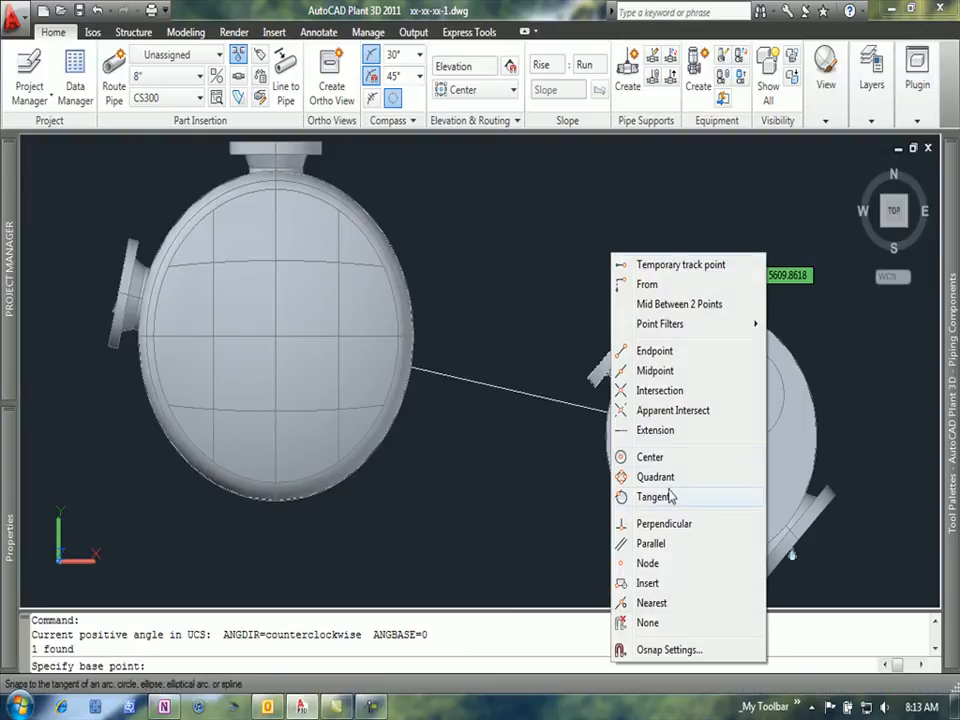
left_click(650, 456)
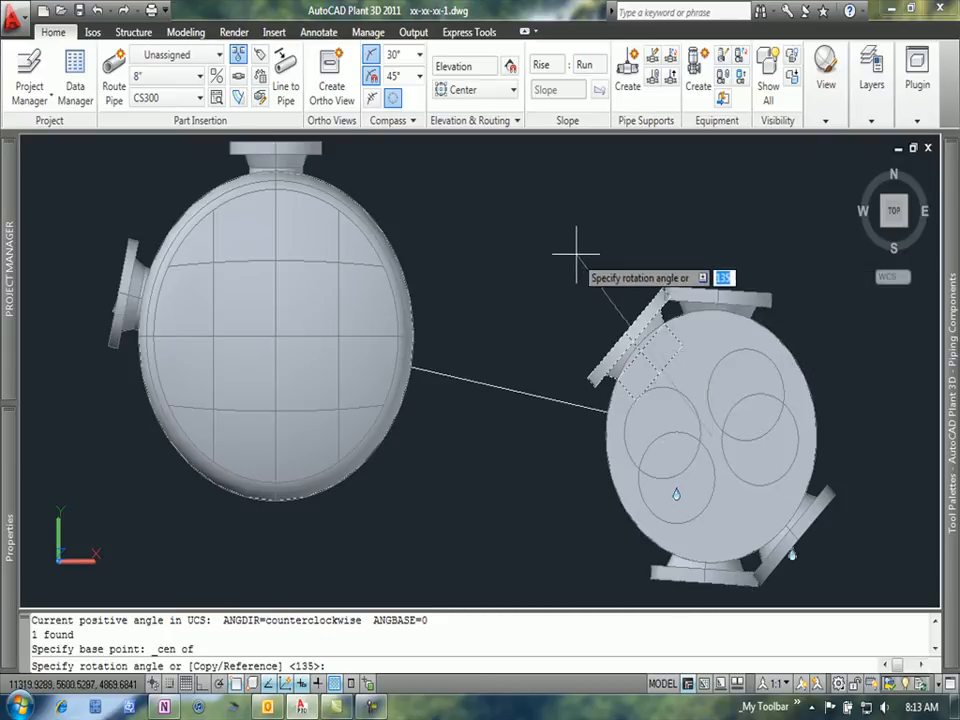
mouse_move(624, 216)
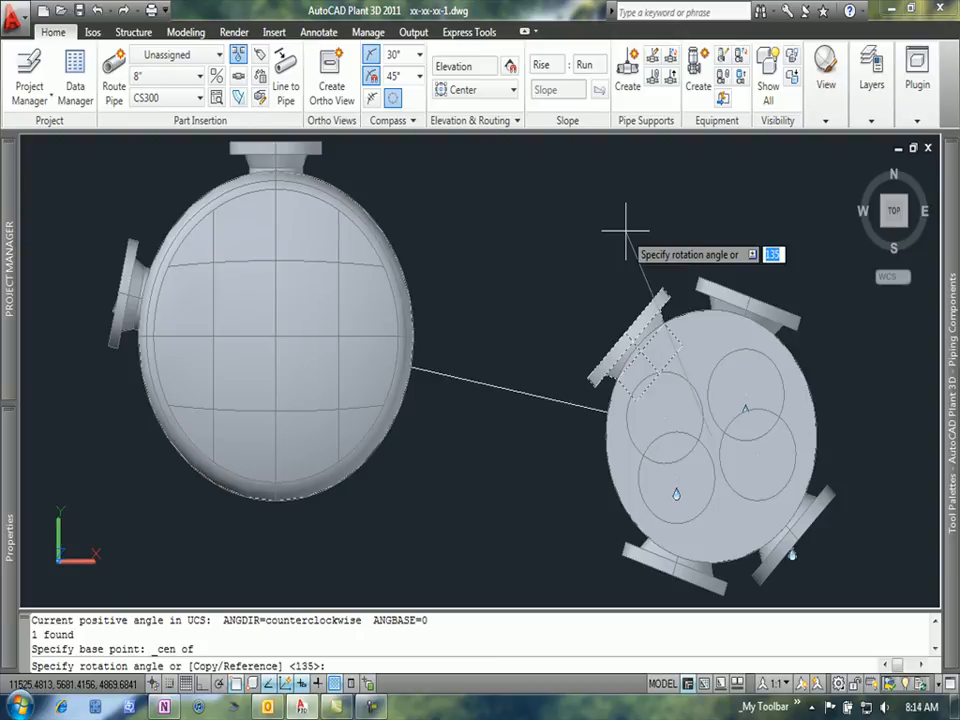
right_click(624, 218)
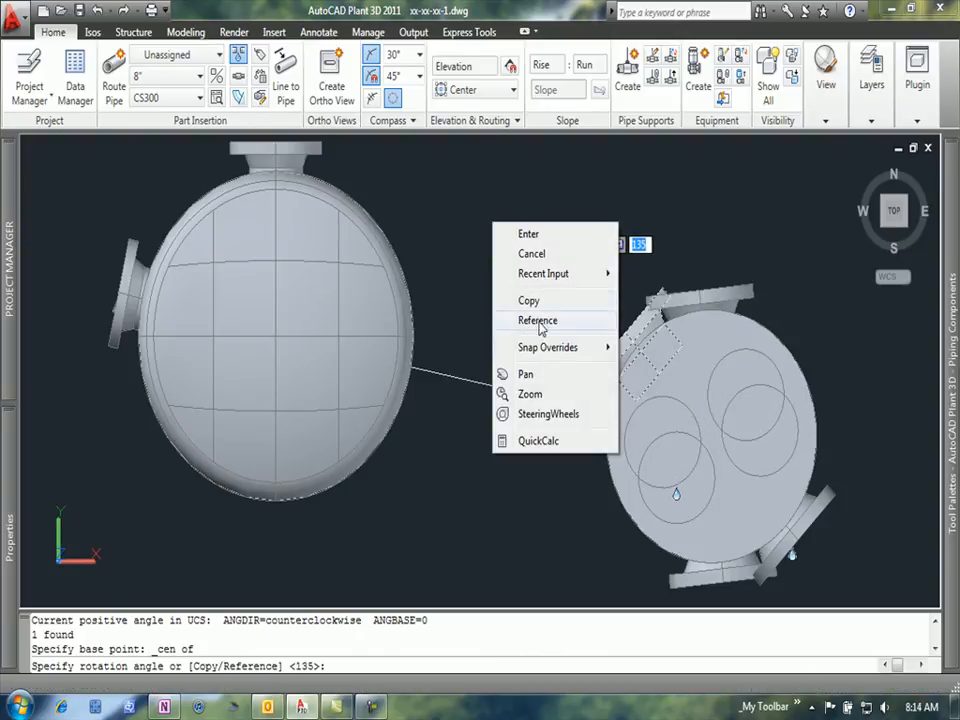
- Choose the Reference option for the right tank's rotation angle
left_click(536, 320)
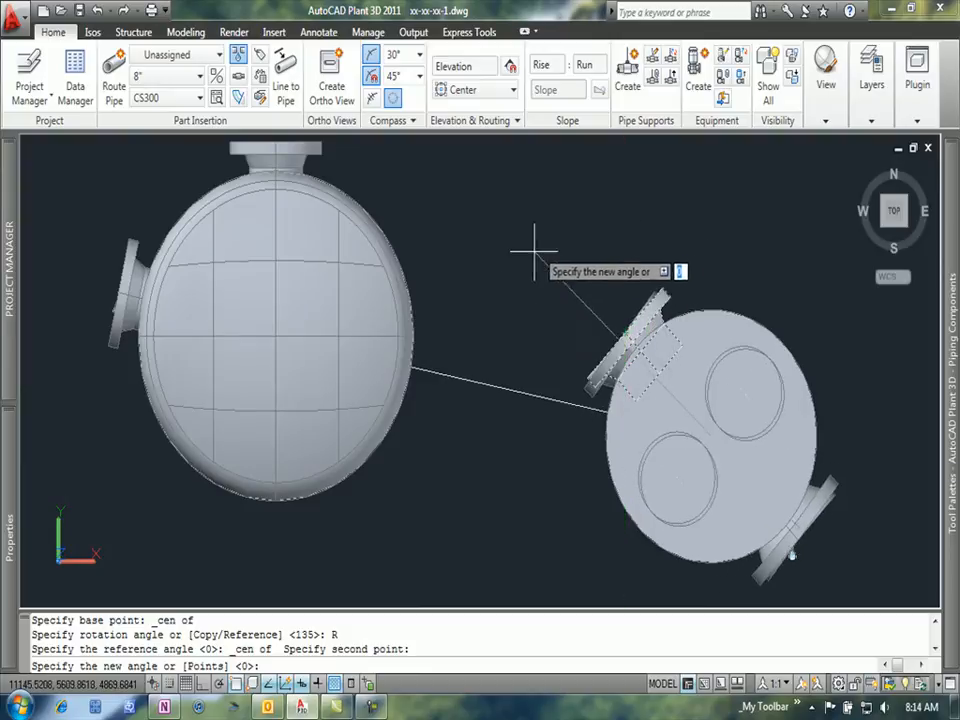
mouse_move(490, 380)
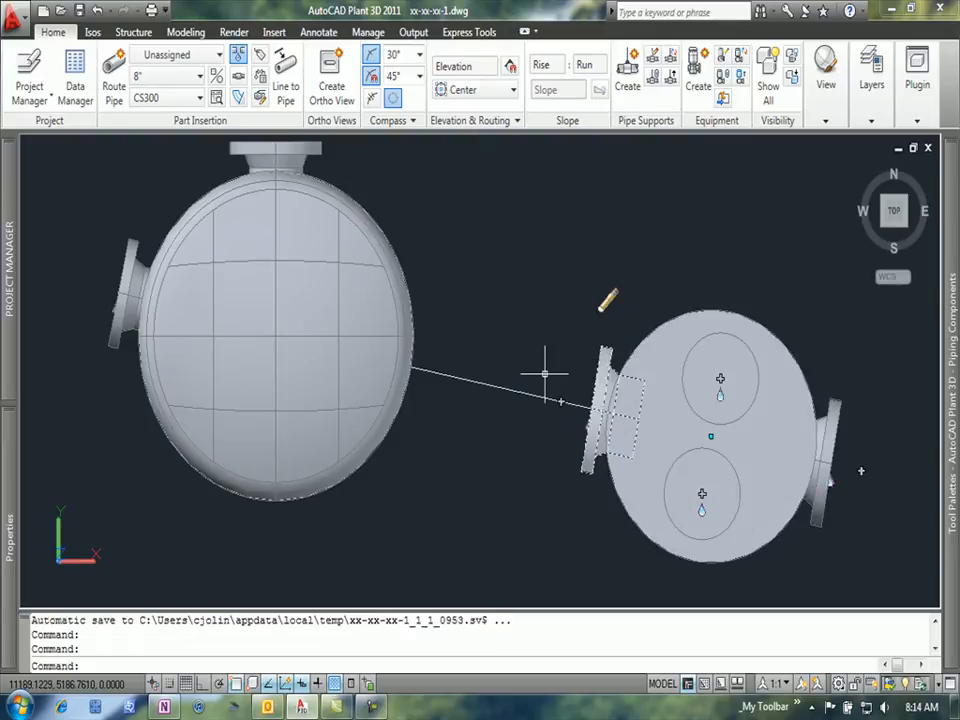
mouse_move(608, 302)
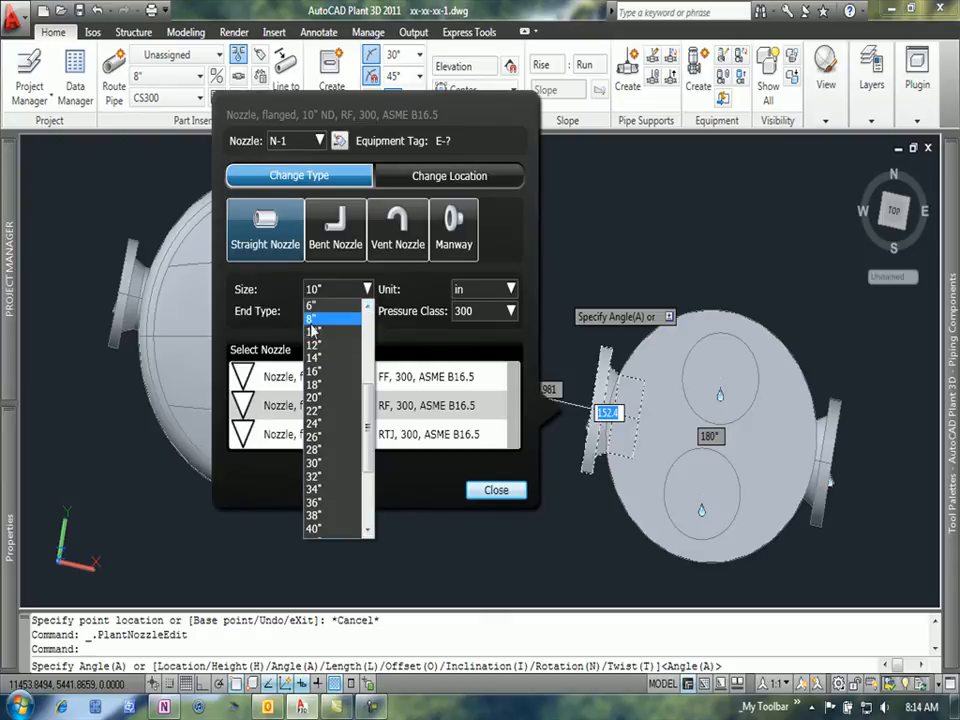
- Make nozzle N-1 an 8-inch RF flanged class 300 ASME B16.5 nozzle
left_click(312, 318)
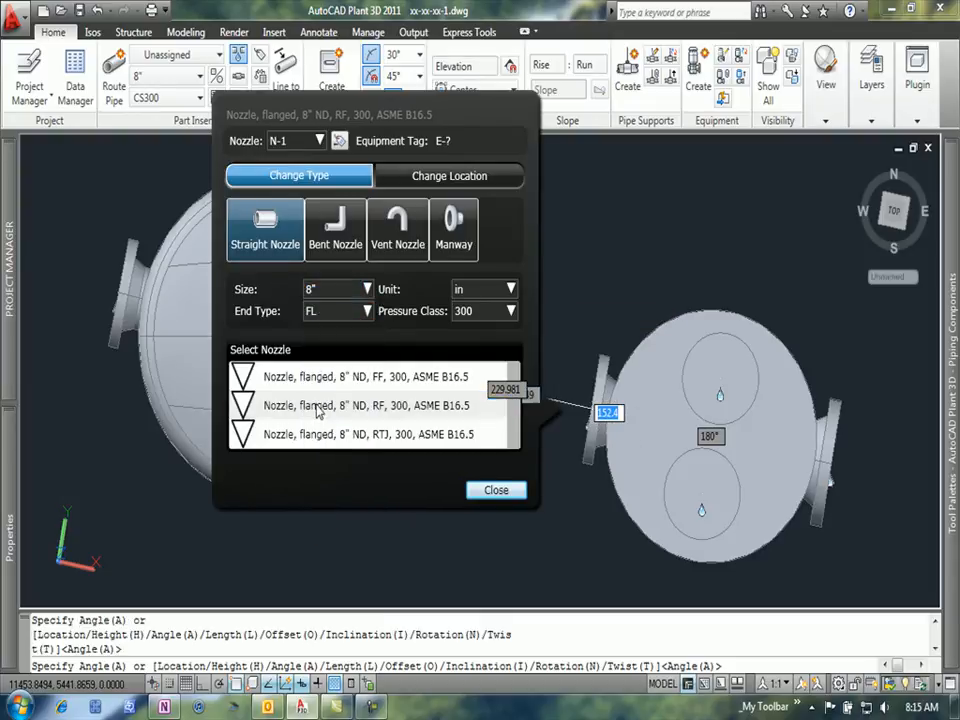
left_click(364, 404)
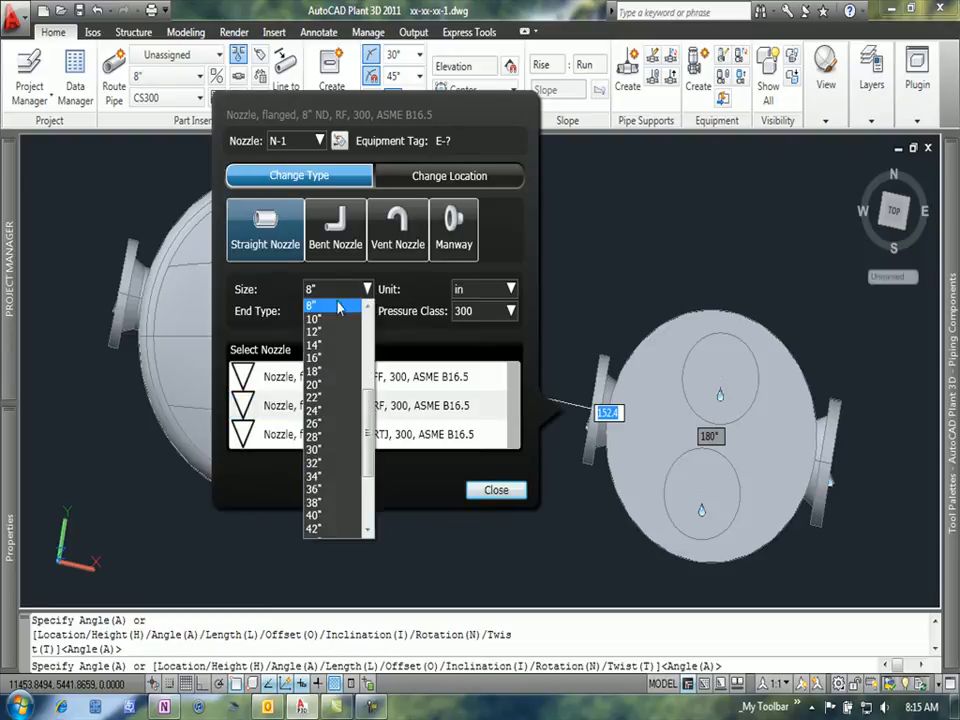
left_click(312, 304)
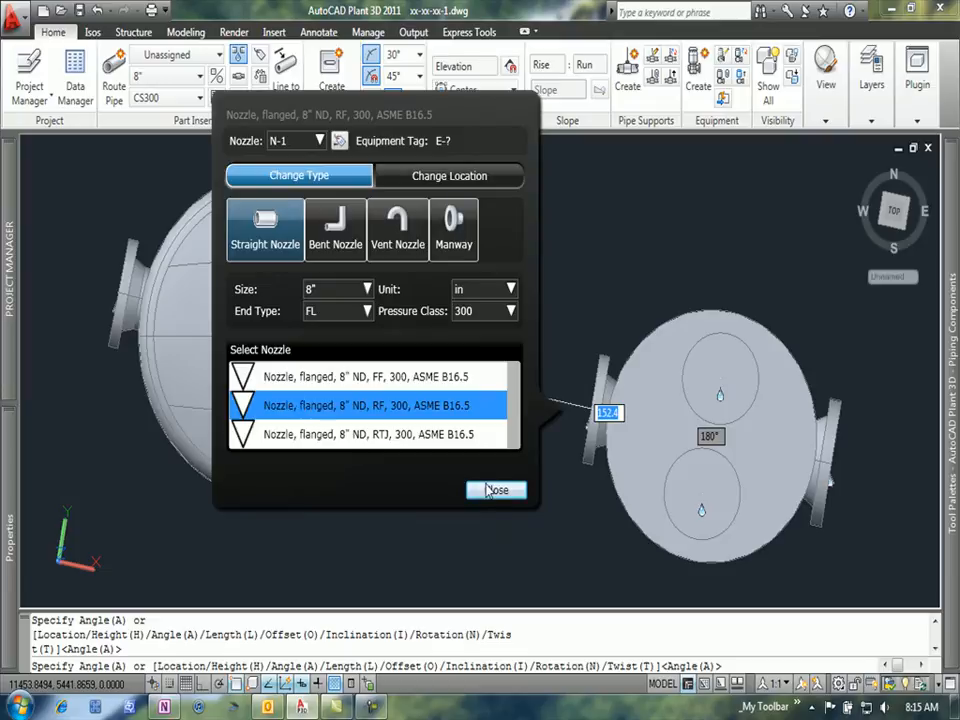
left_click(496, 490)
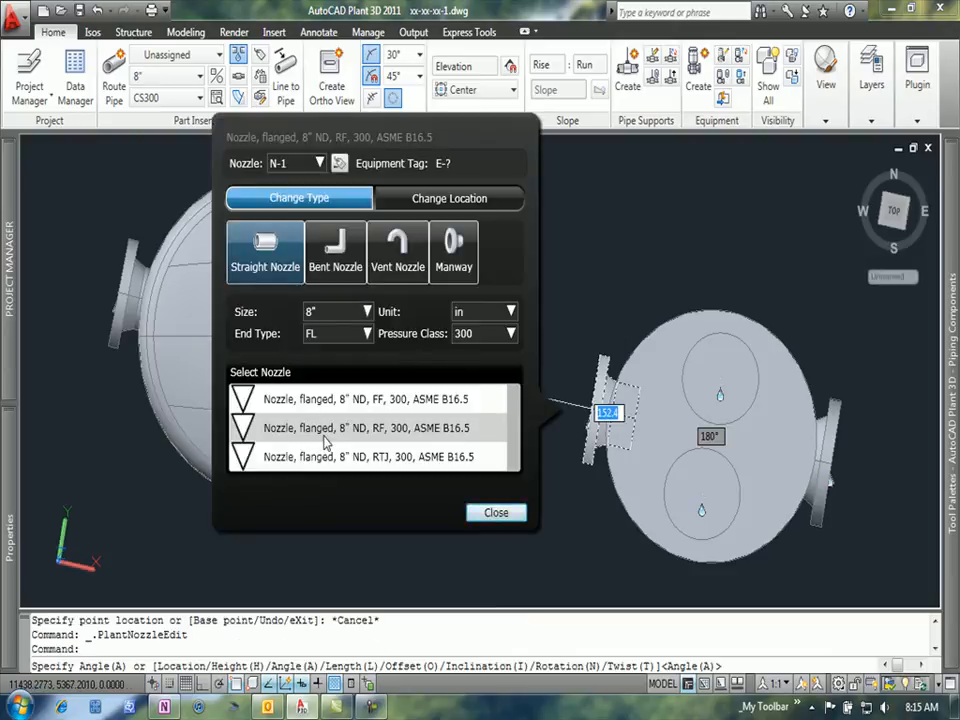
left_click(448, 198)
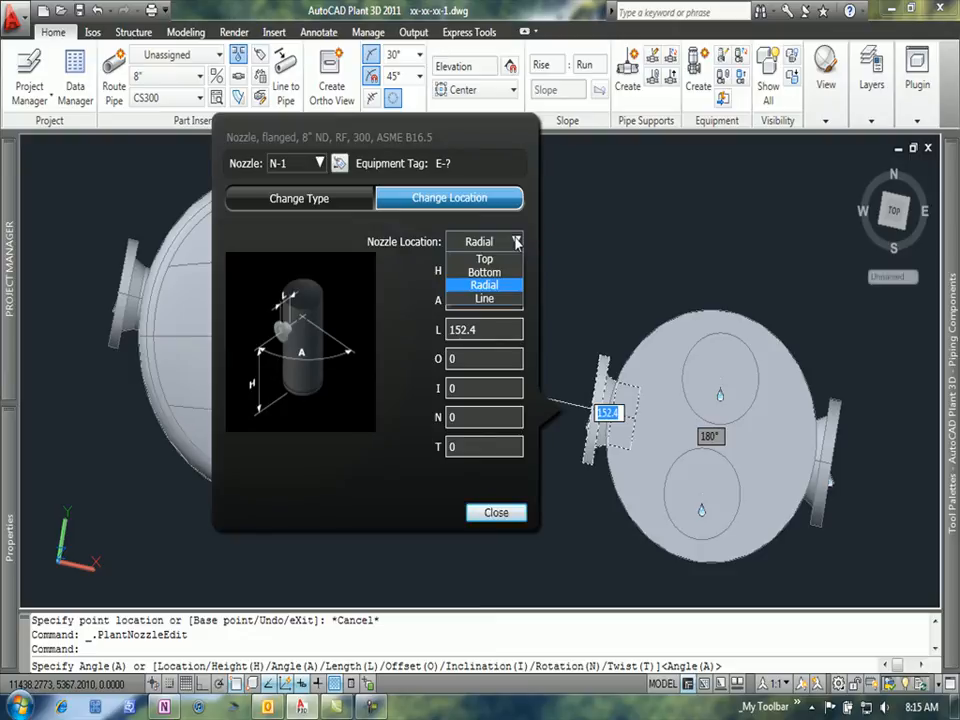
mouse_move(484, 258)
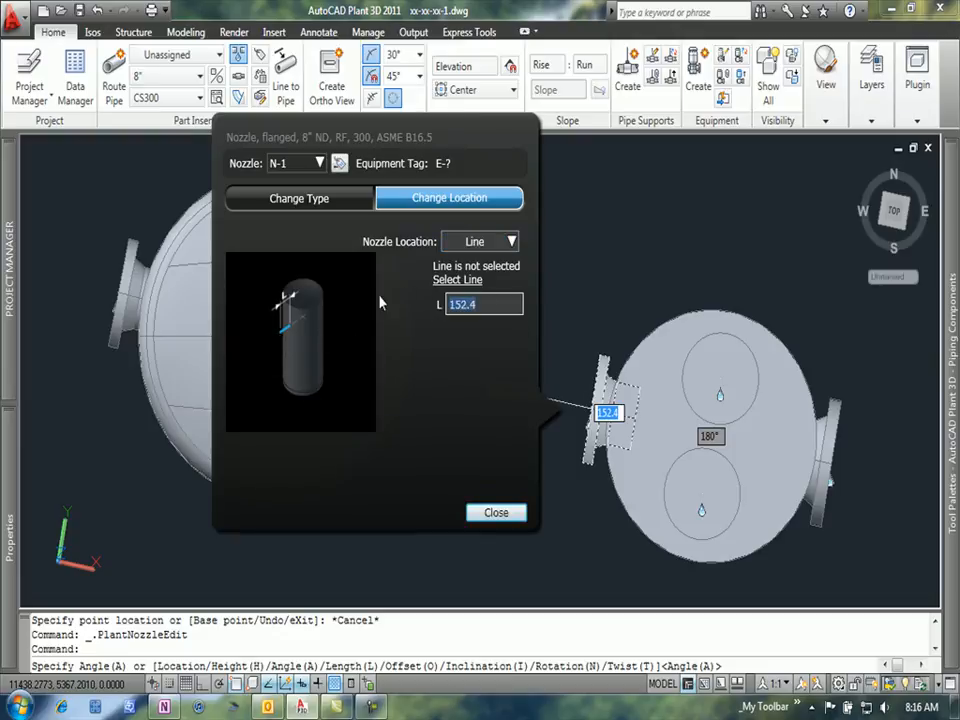
- Give nozzle N-1 length 100, align it to the route line, and close its dialog
type("100")
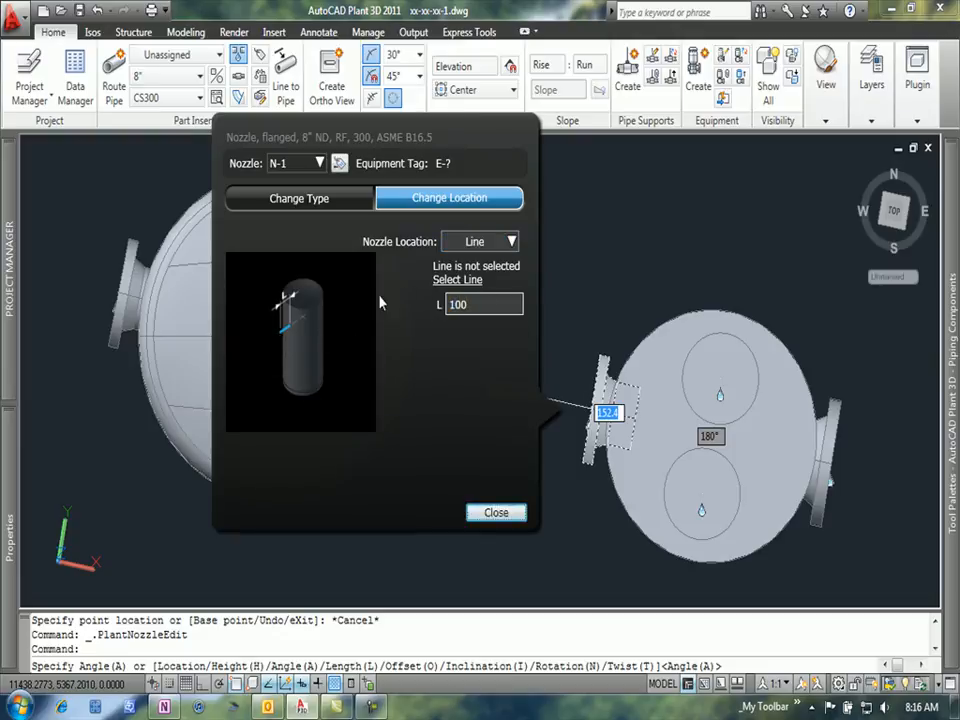
left_click(496, 512)
type("20")
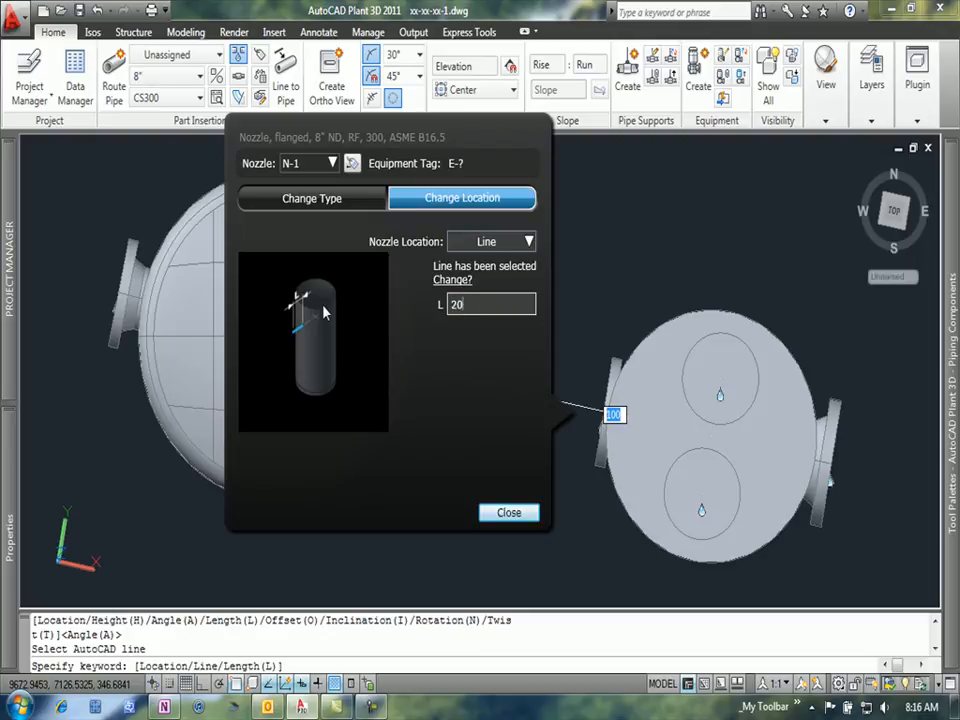
left_click(508, 512)
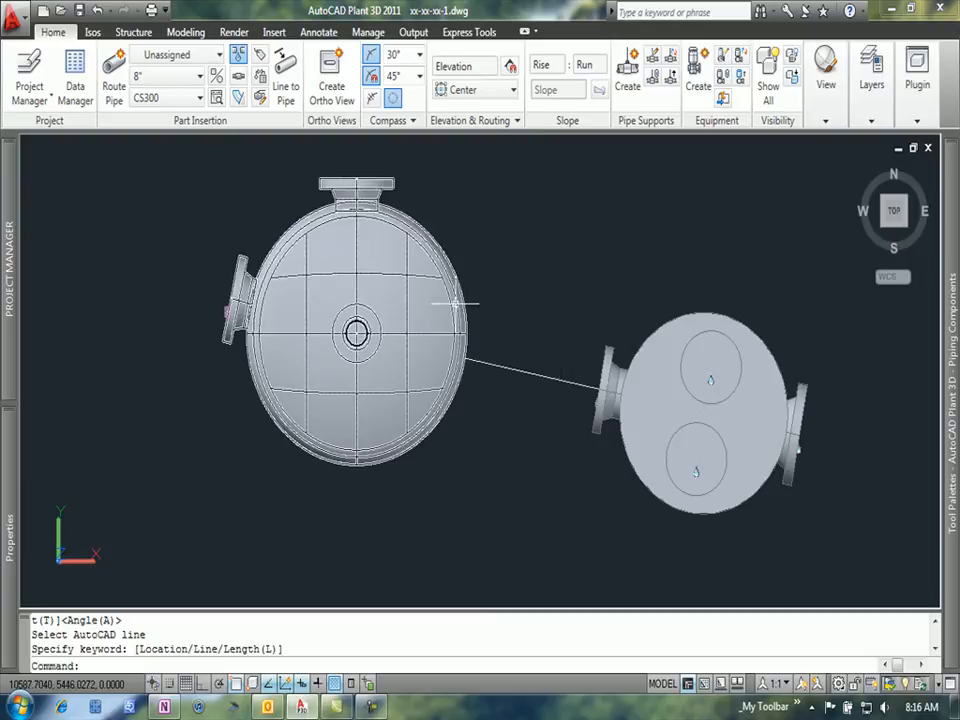
- Set nozzle N-3 on the left tank to the Line location and pick the route line
left_click(356, 332)
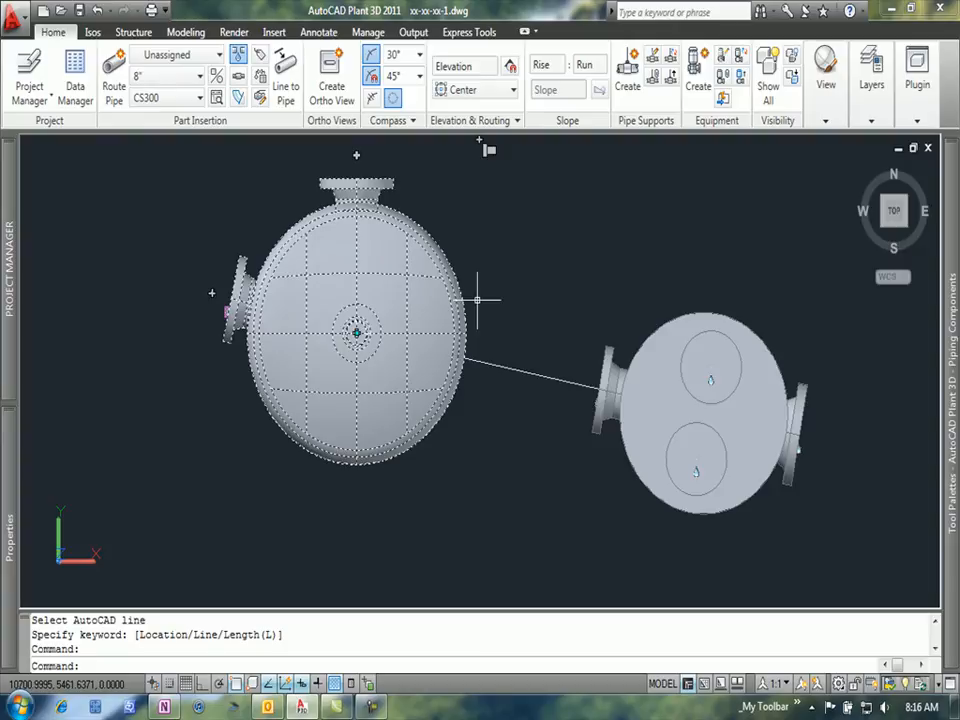
mouse_move(210, 530)
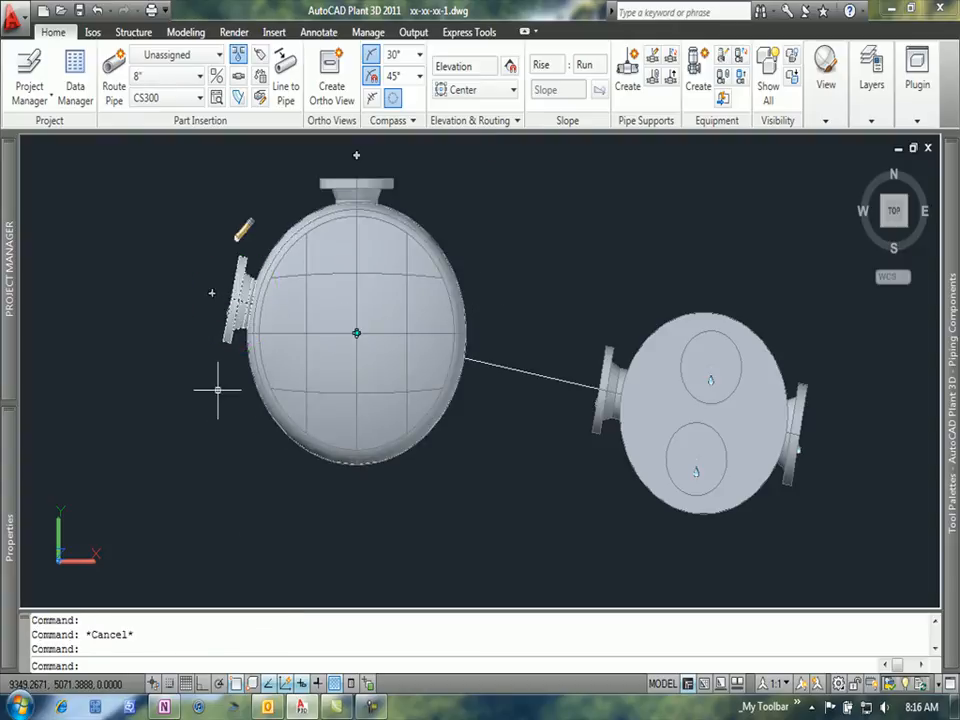
left_click(240, 276)
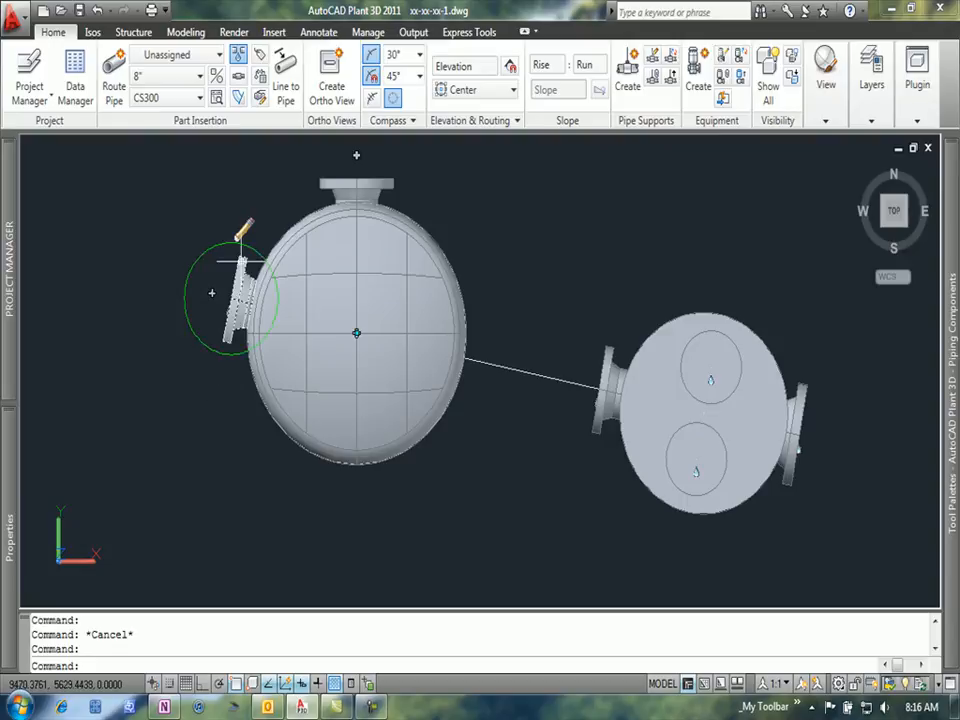
mouse_move(244, 230)
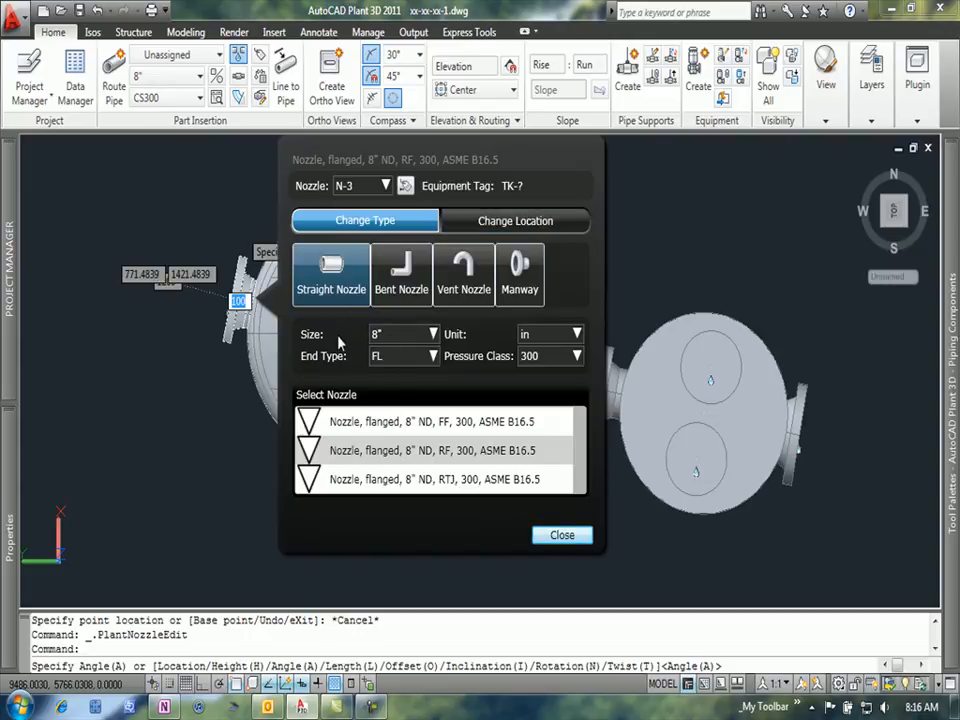
mouse_move(400, 344)
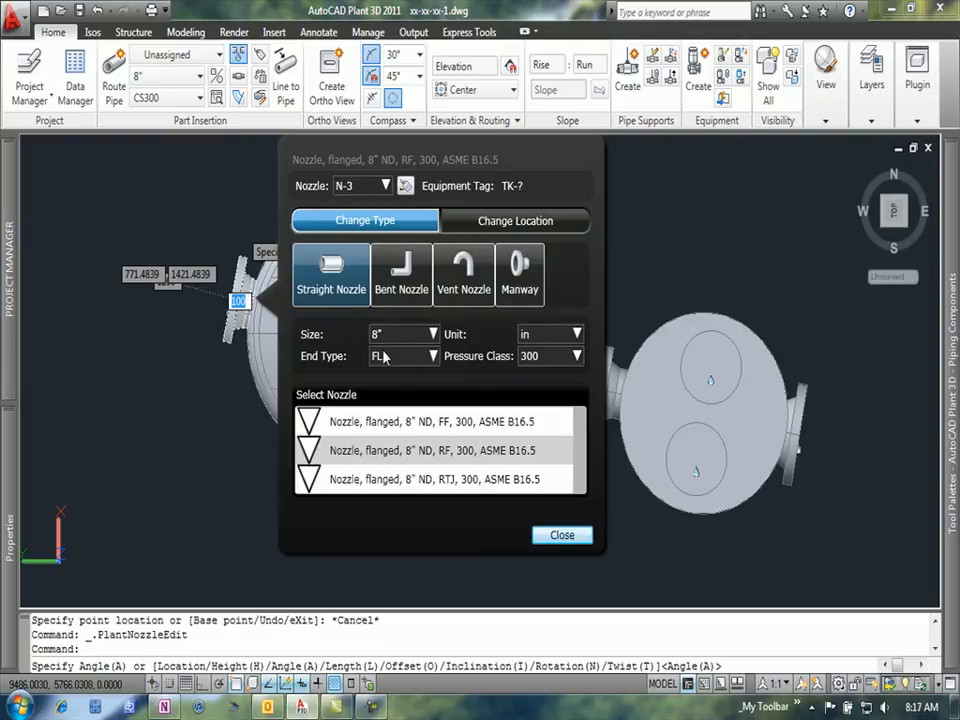
left_click(516, 220)
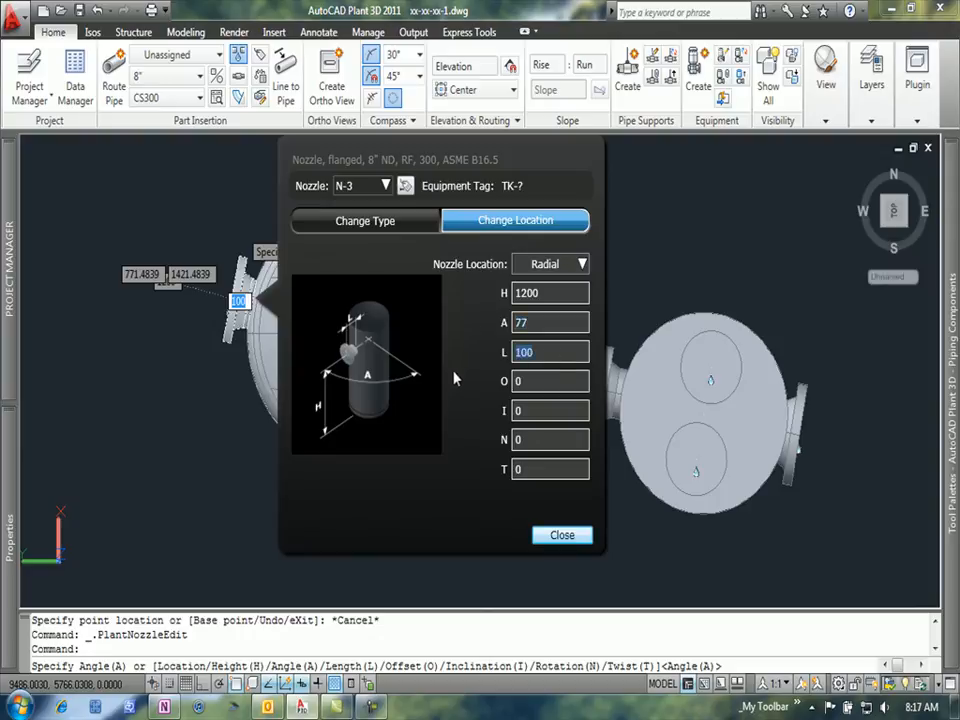
left_click(580, 264)
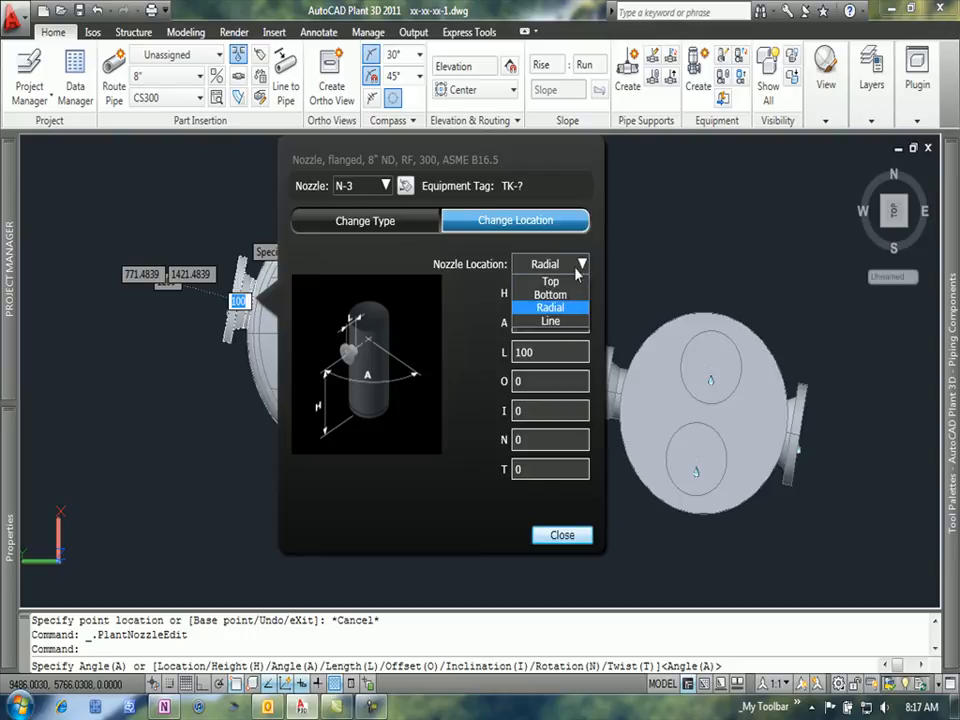
left_click(550, 320)
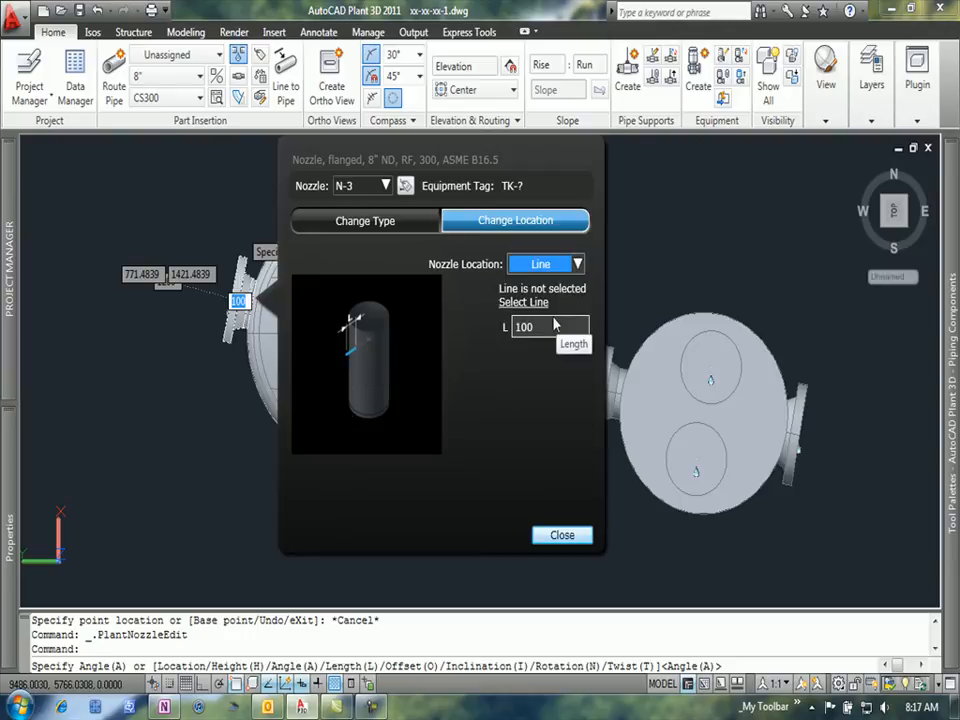
left_click(524, 302)
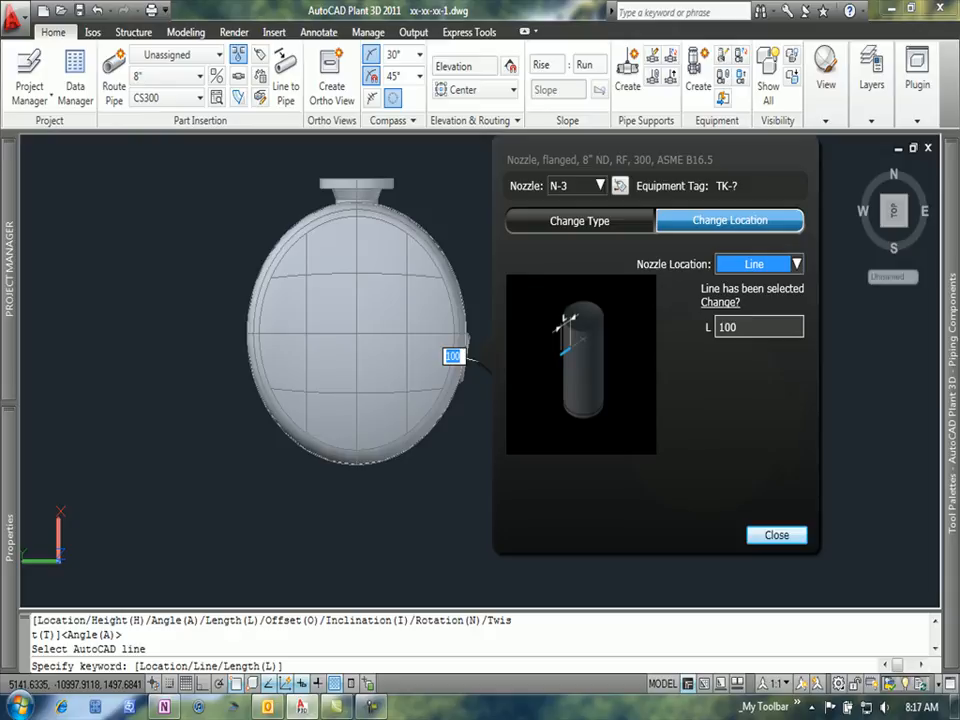
- Review N-3's type and location settings, then close its edit dialog
left_click(776, 536)
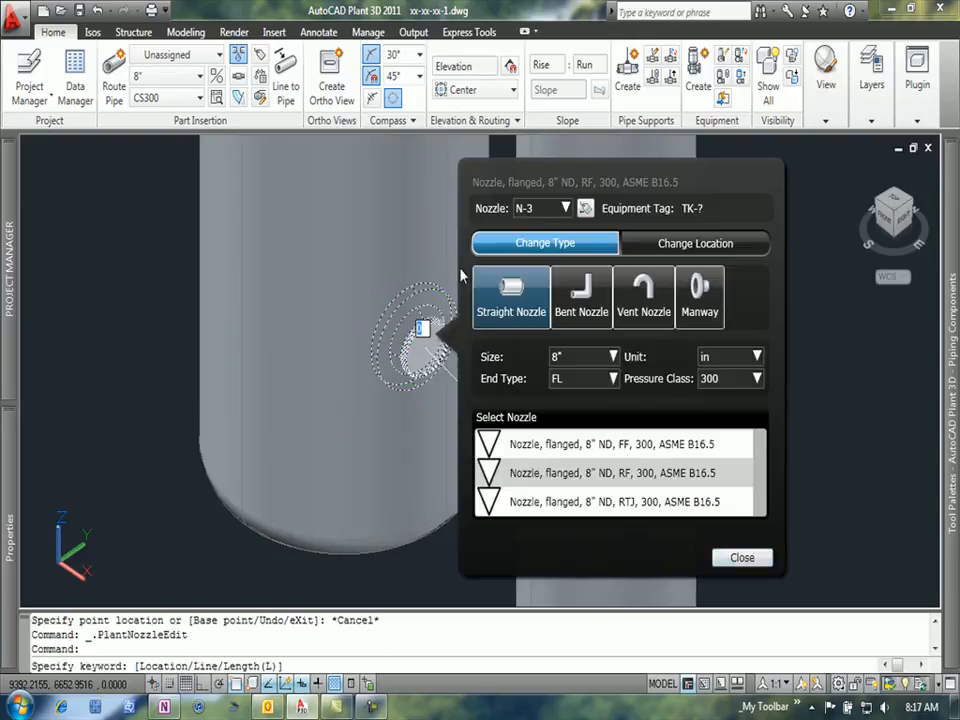
left_click(696, 244)
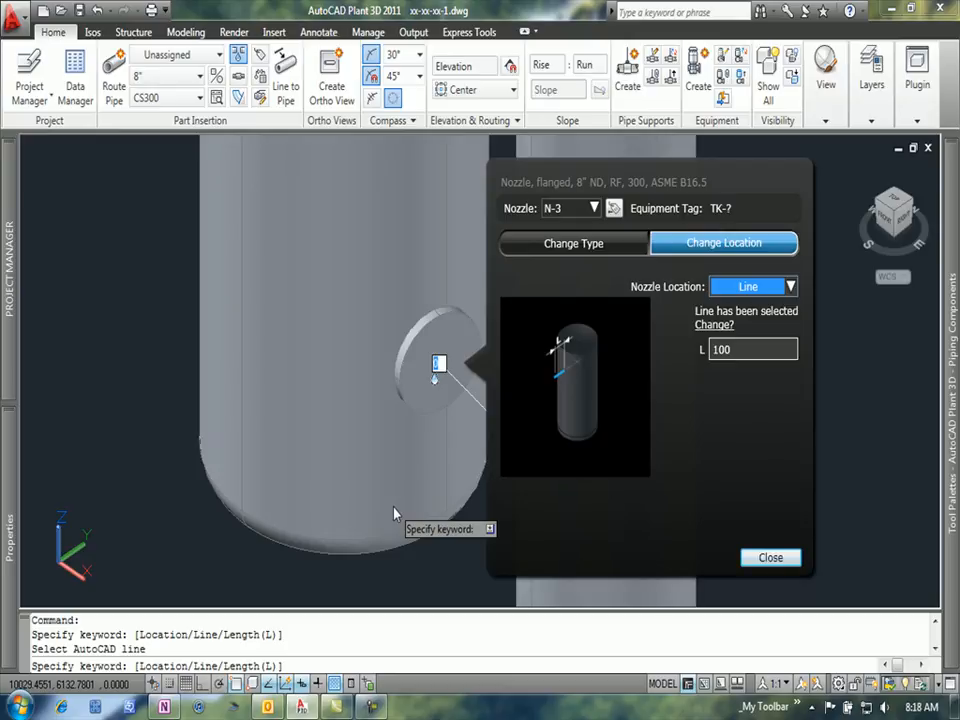
left_click(770, 556)
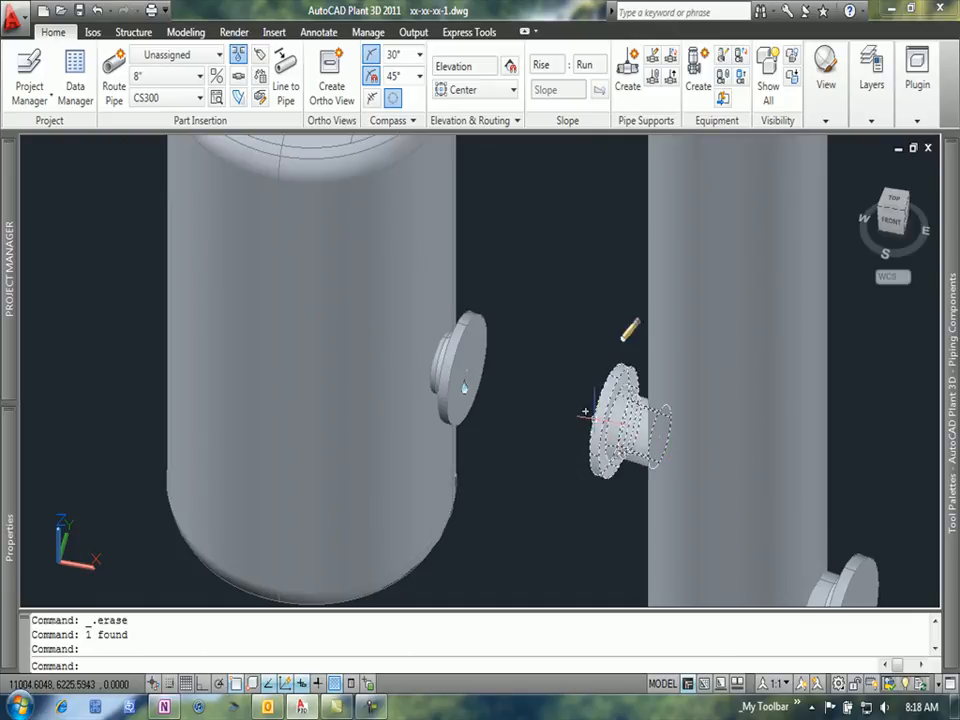
mouse_move(584, 410)
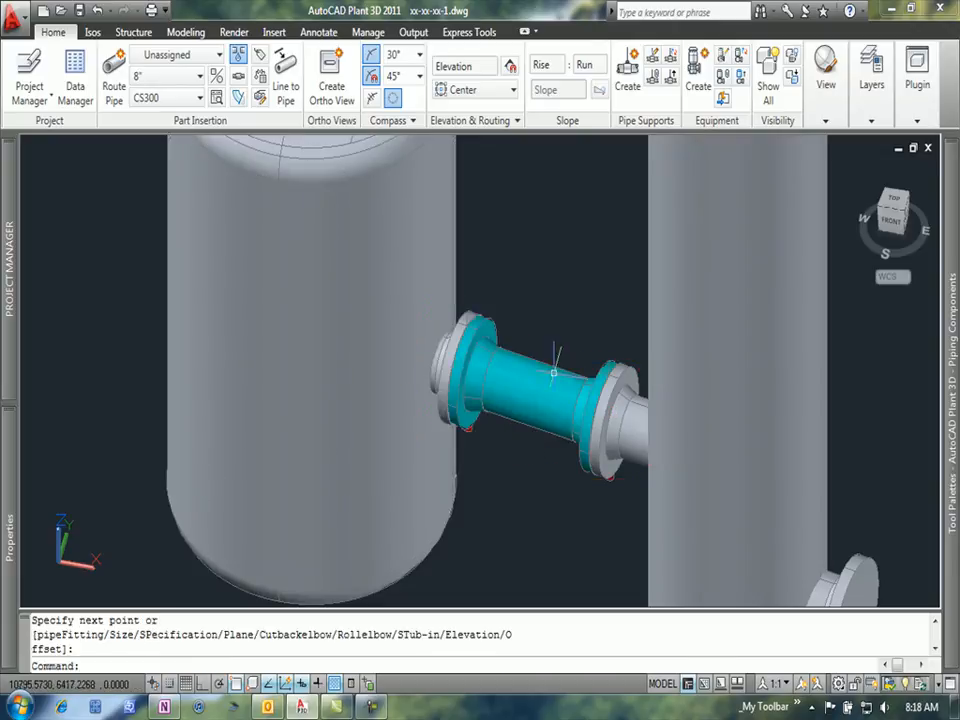
mouse_move(504, 300)
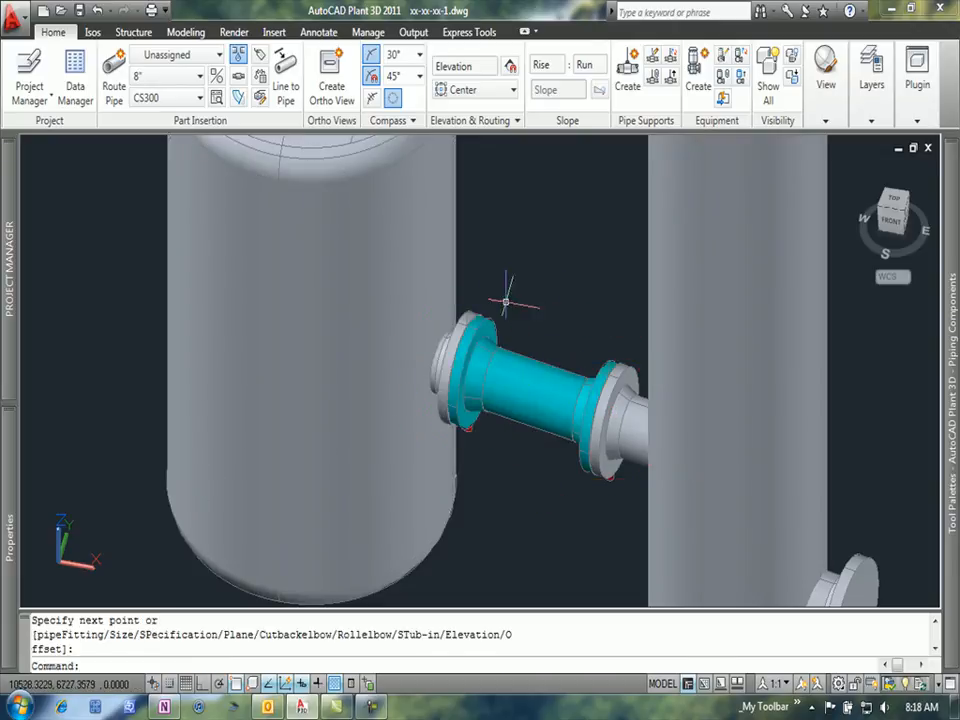
mouse_move(522, 508)
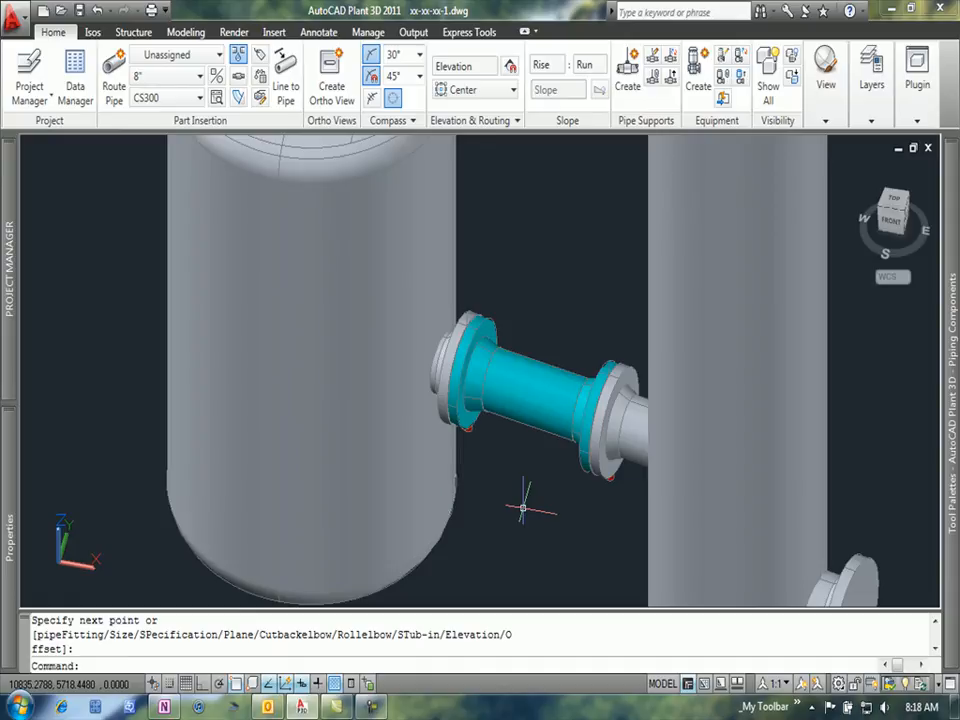